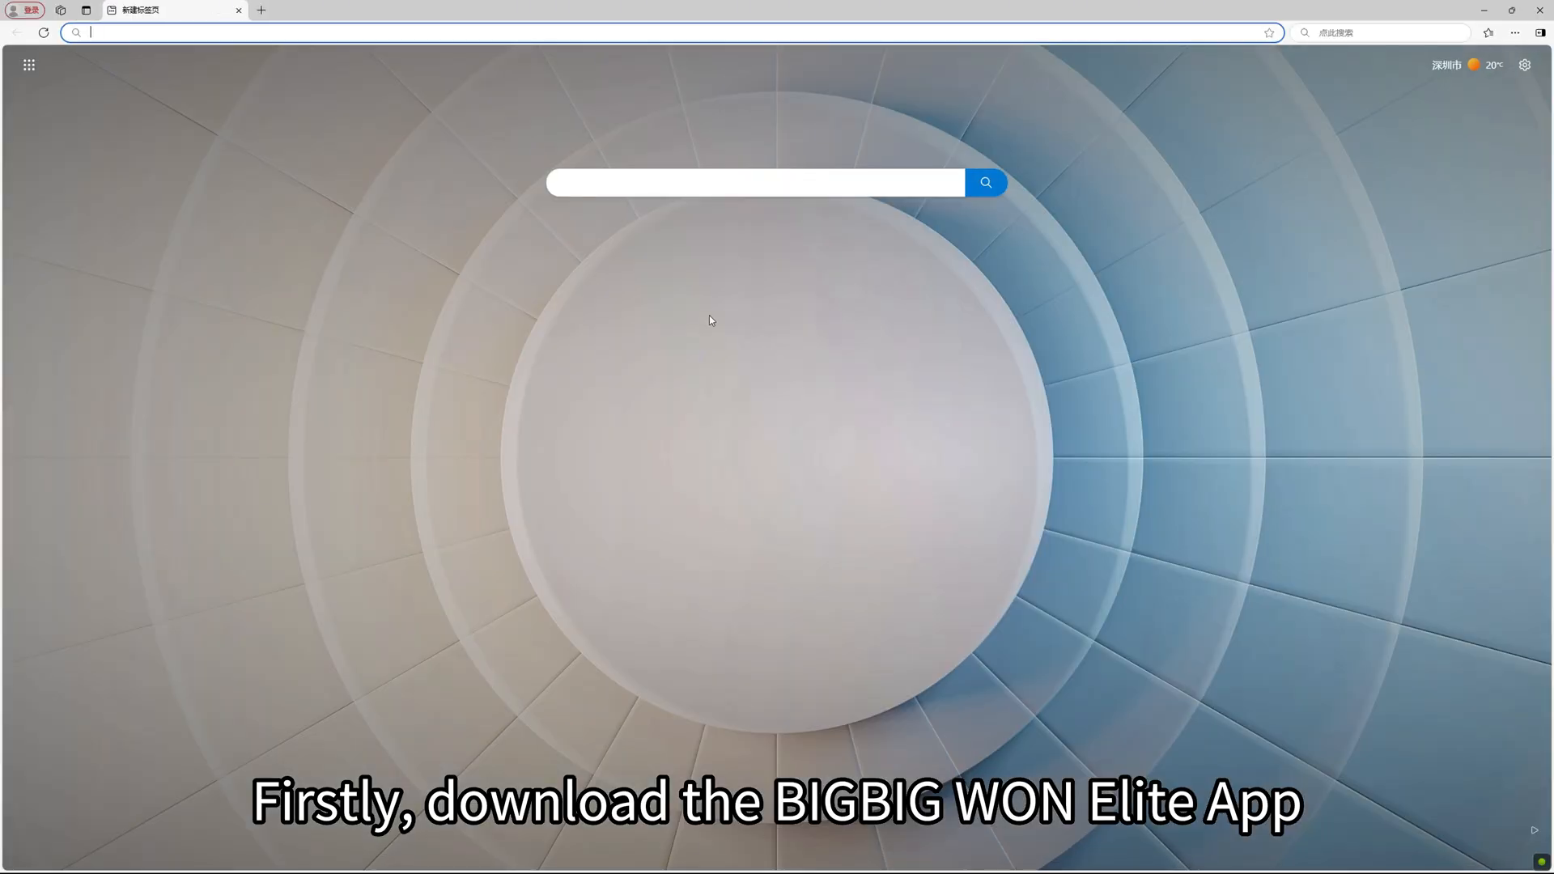
Search Bing for the BIGBIG WON (mo'jia) official website.
type("mo'jia")
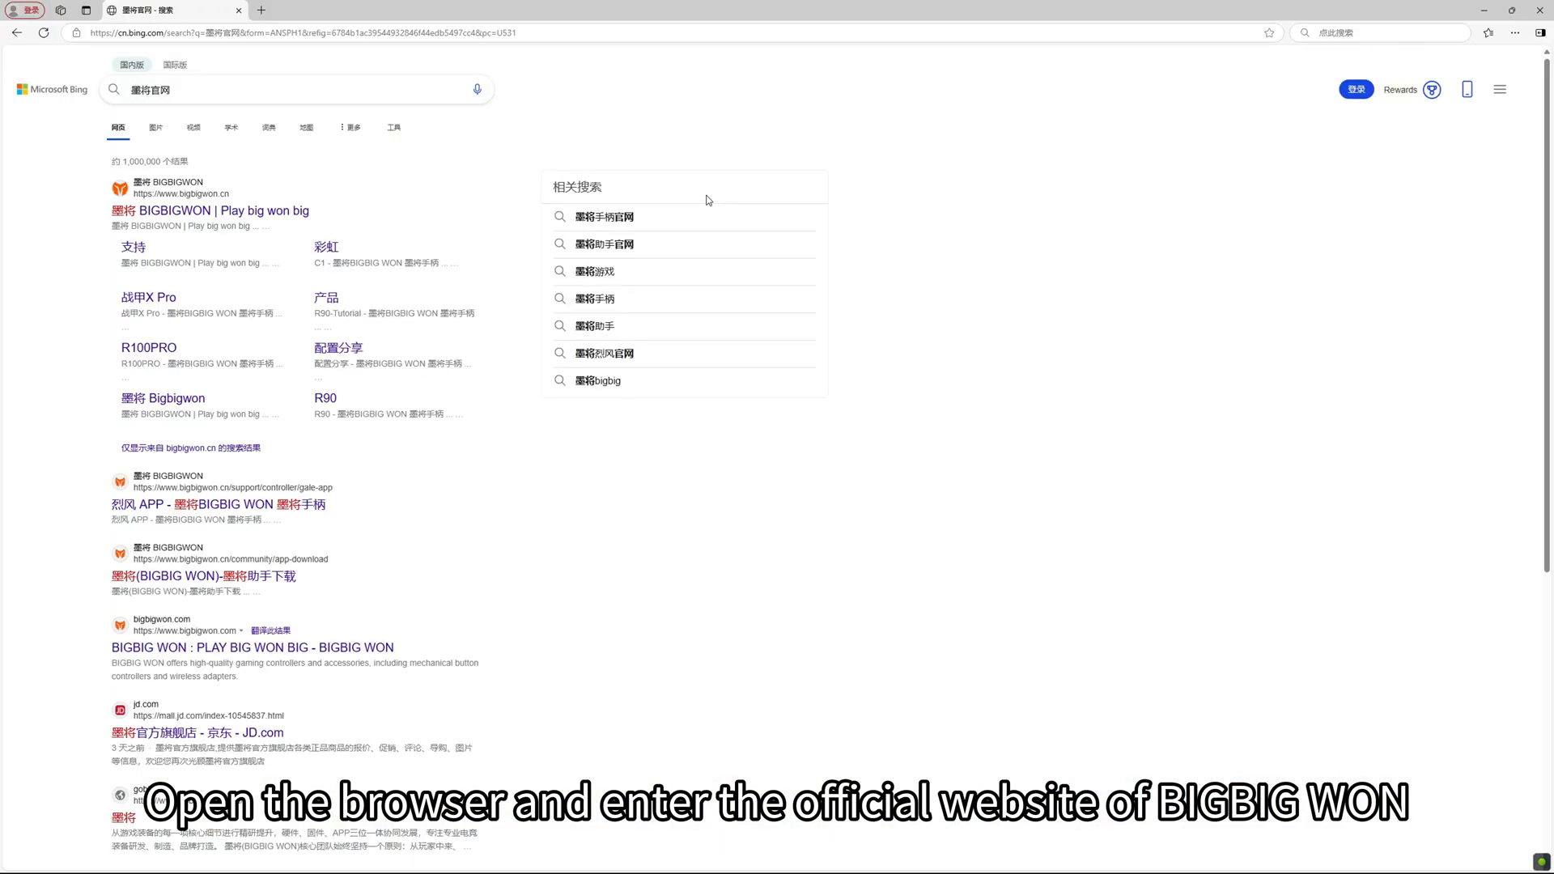
Enter the official bigbigwon.cn site and go to its Support area for the PC app download.
left_click(175, 211)
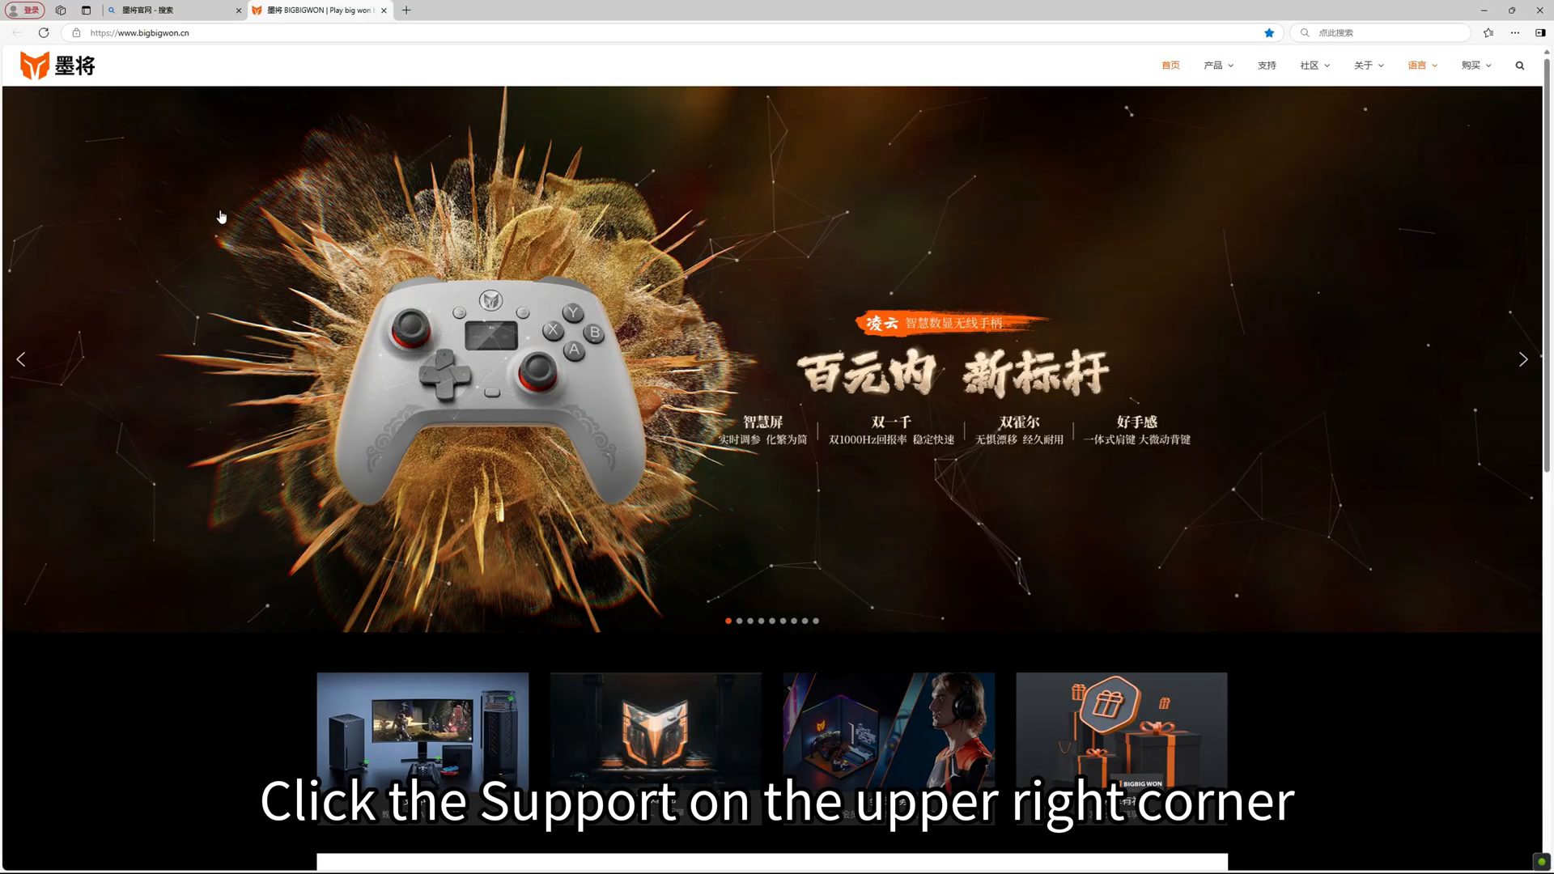
left_click(1266, 64)
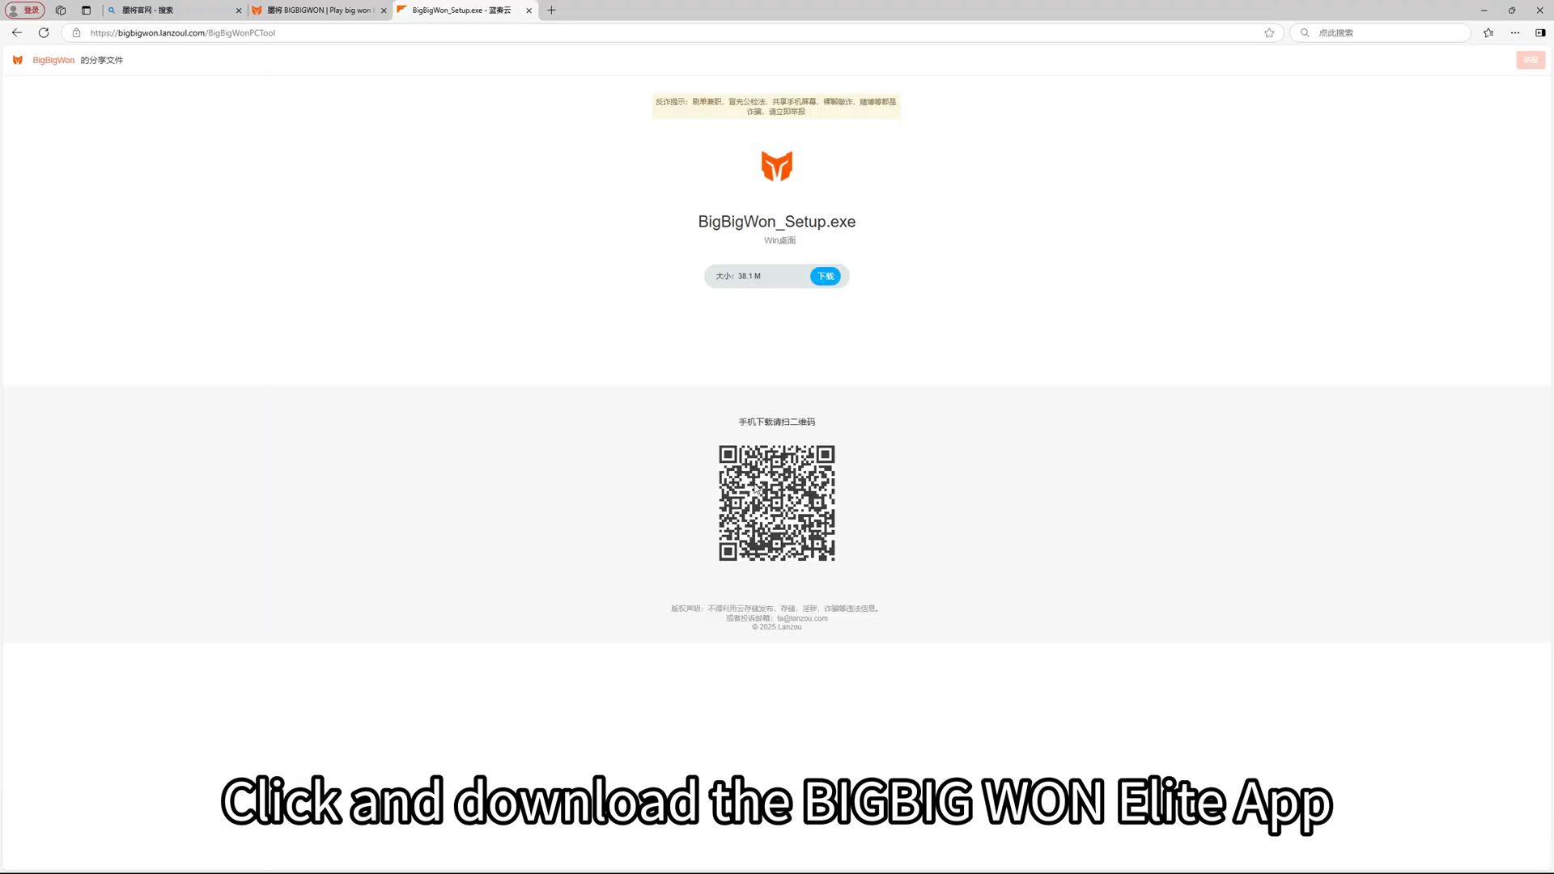
Download BigBigWon_Setup.exe and accept the license agreement to install it.
left_click(825, 275)
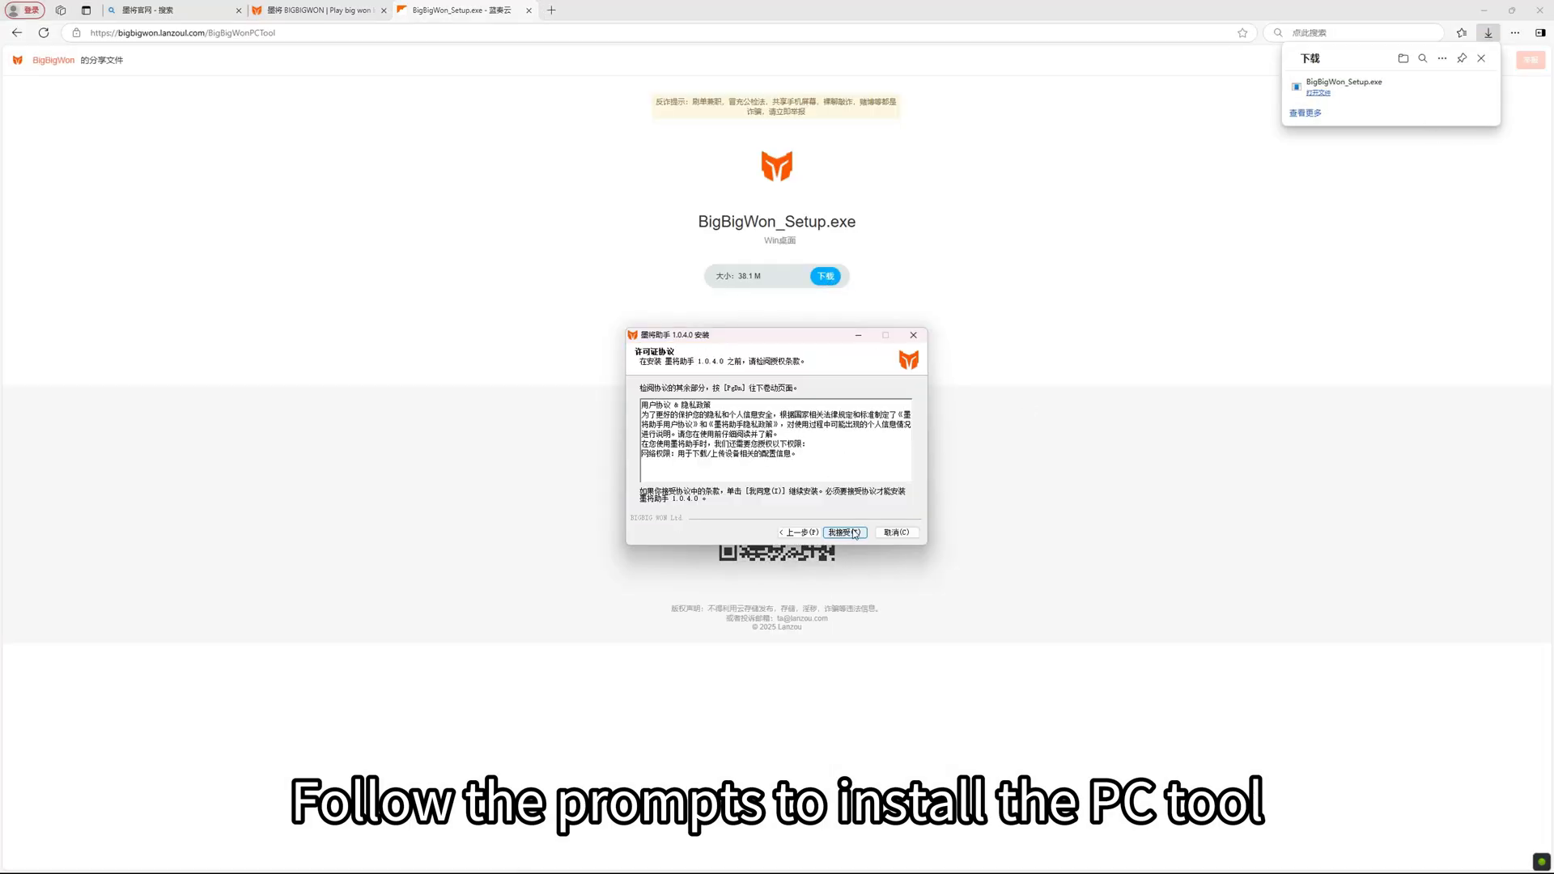
left_click(845, 532)
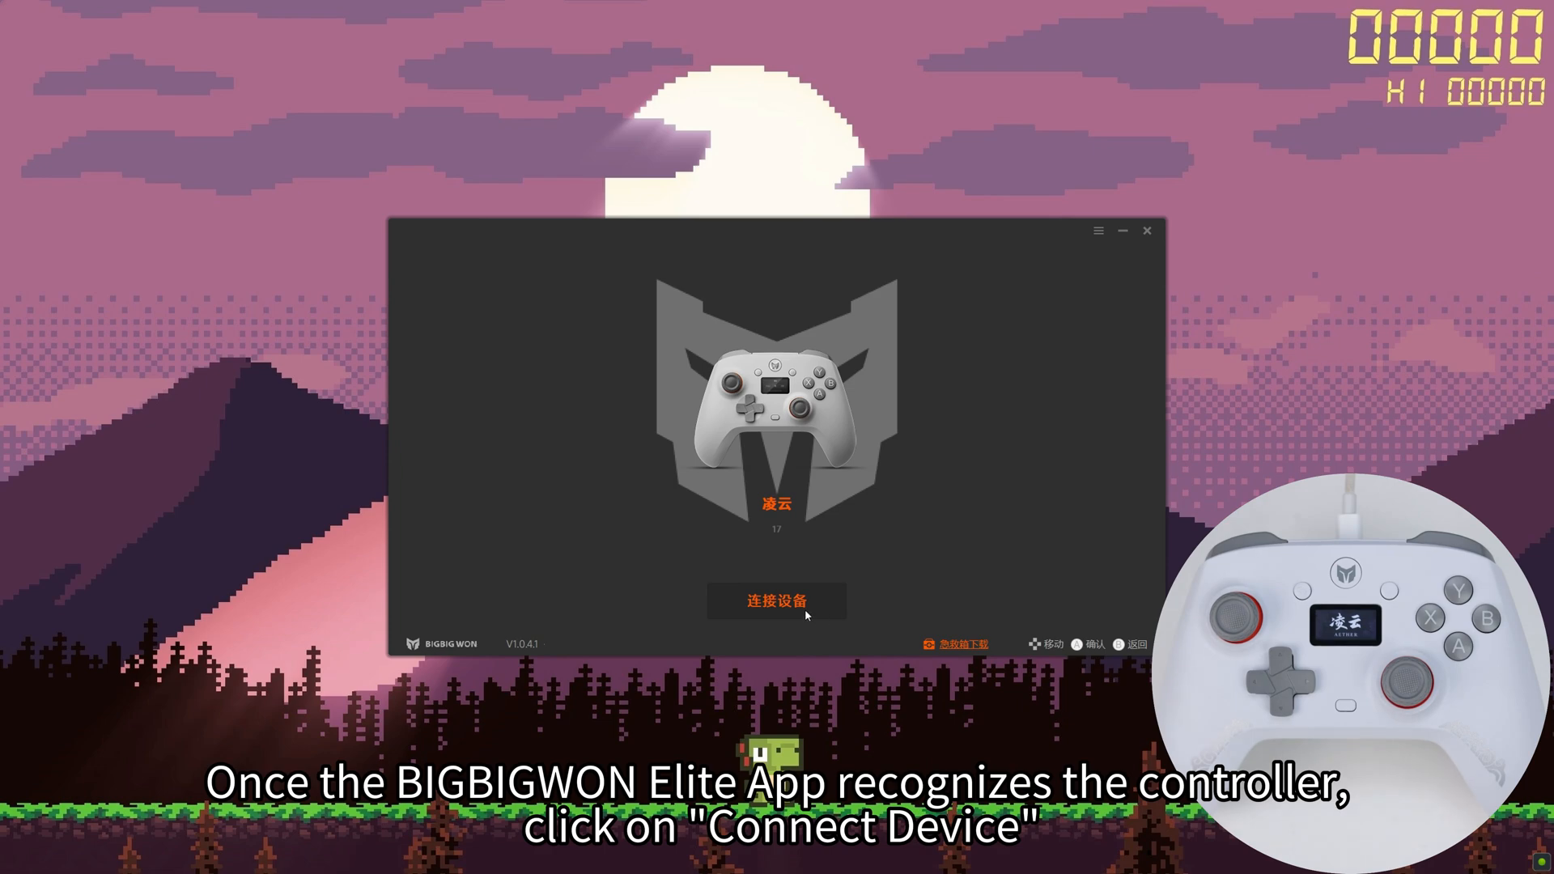
Connect the Lingyun controller and start the upgrade to Aether_V17 (latest) firmware.
left_click(777, 599)
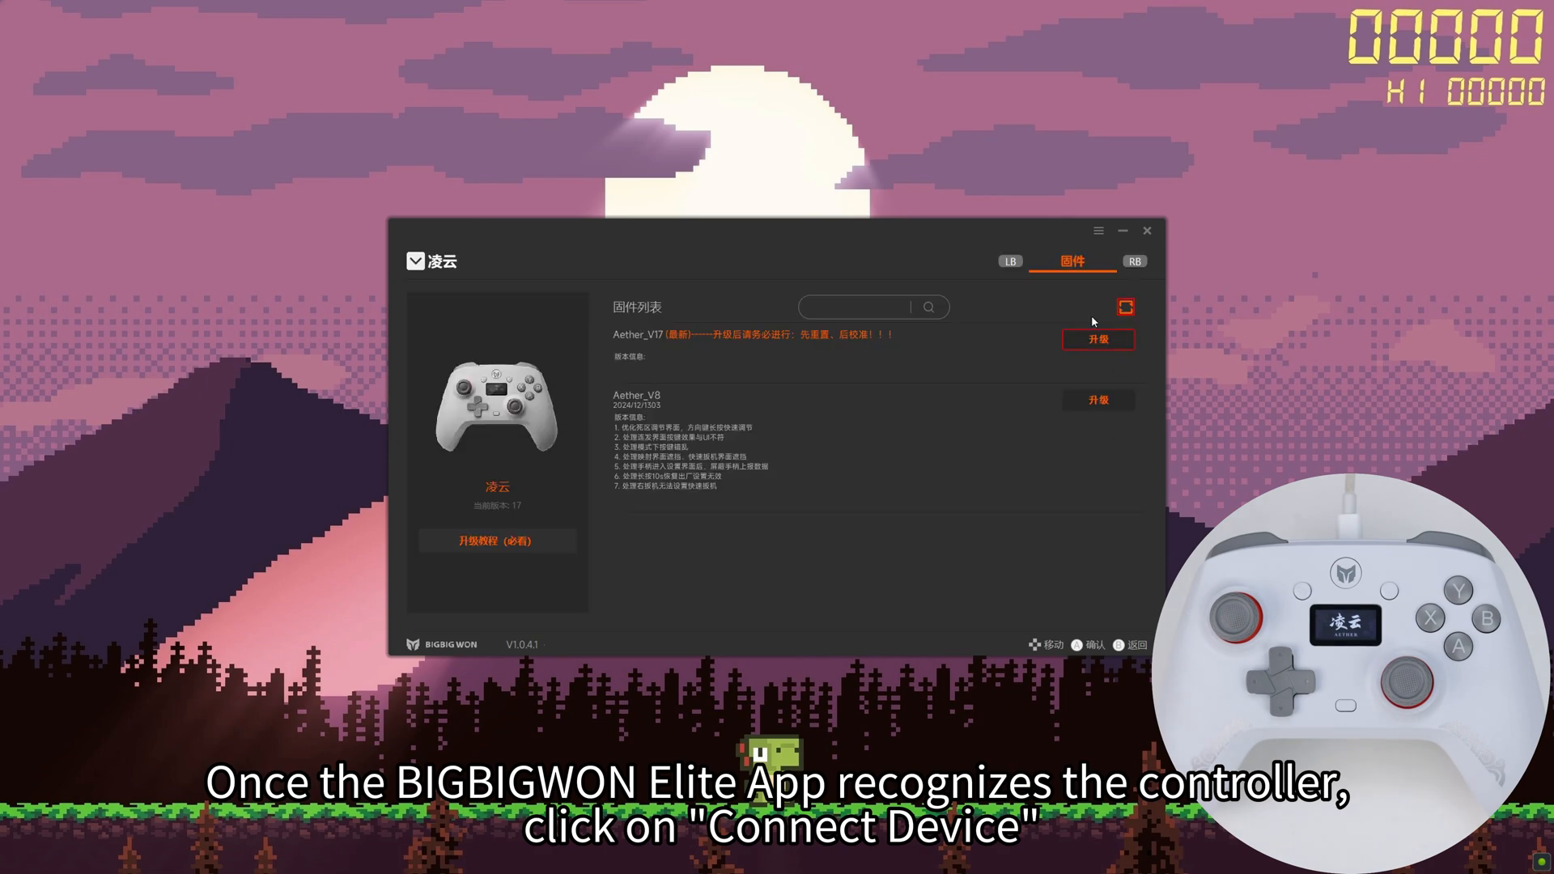
left_click(1097, 340)
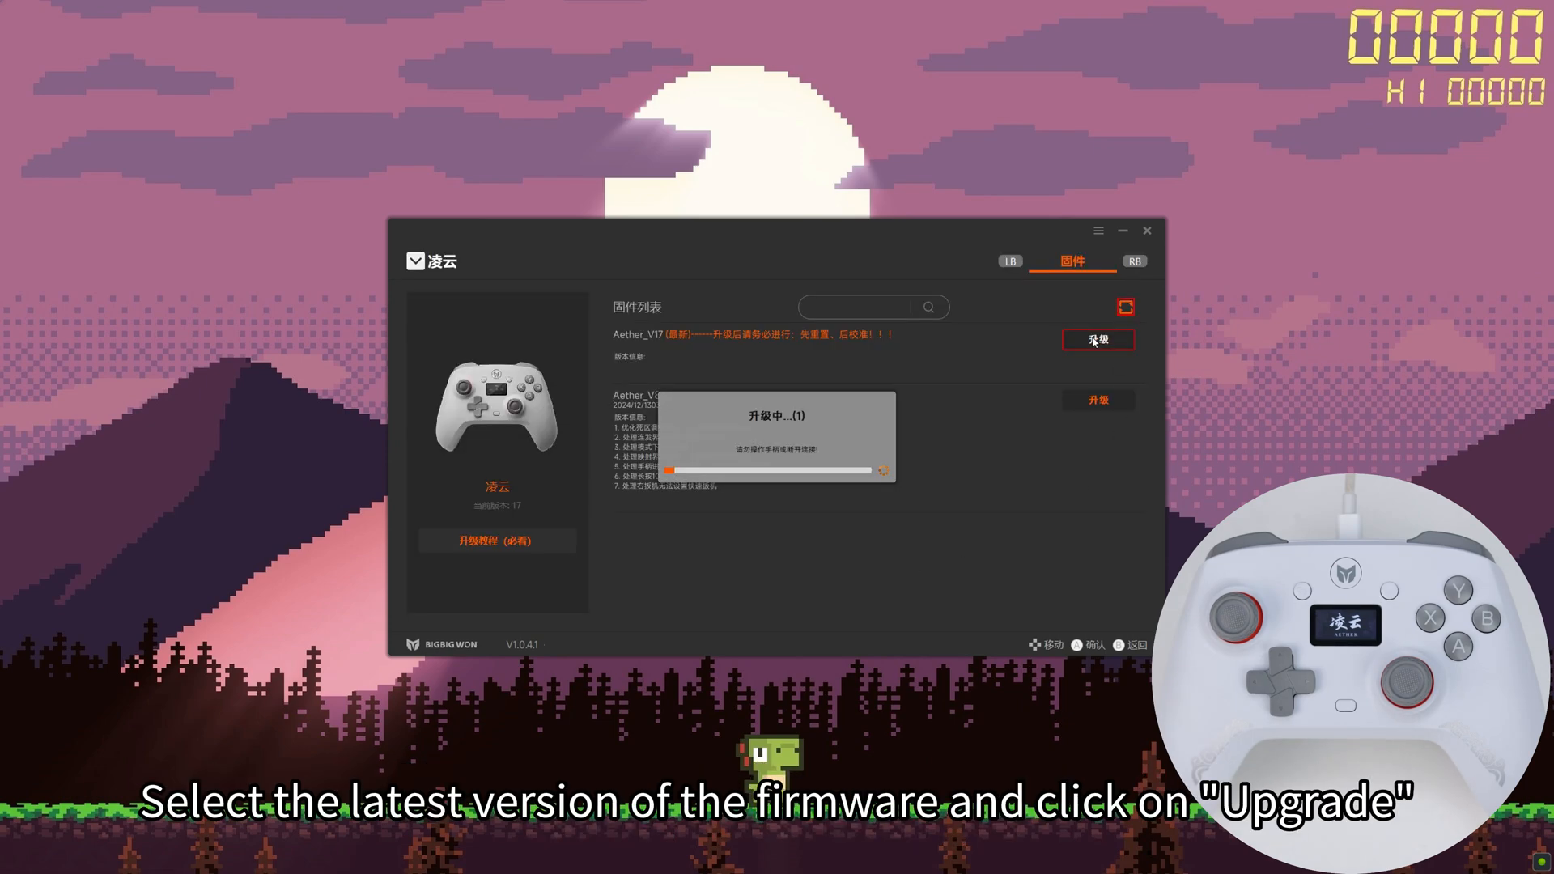